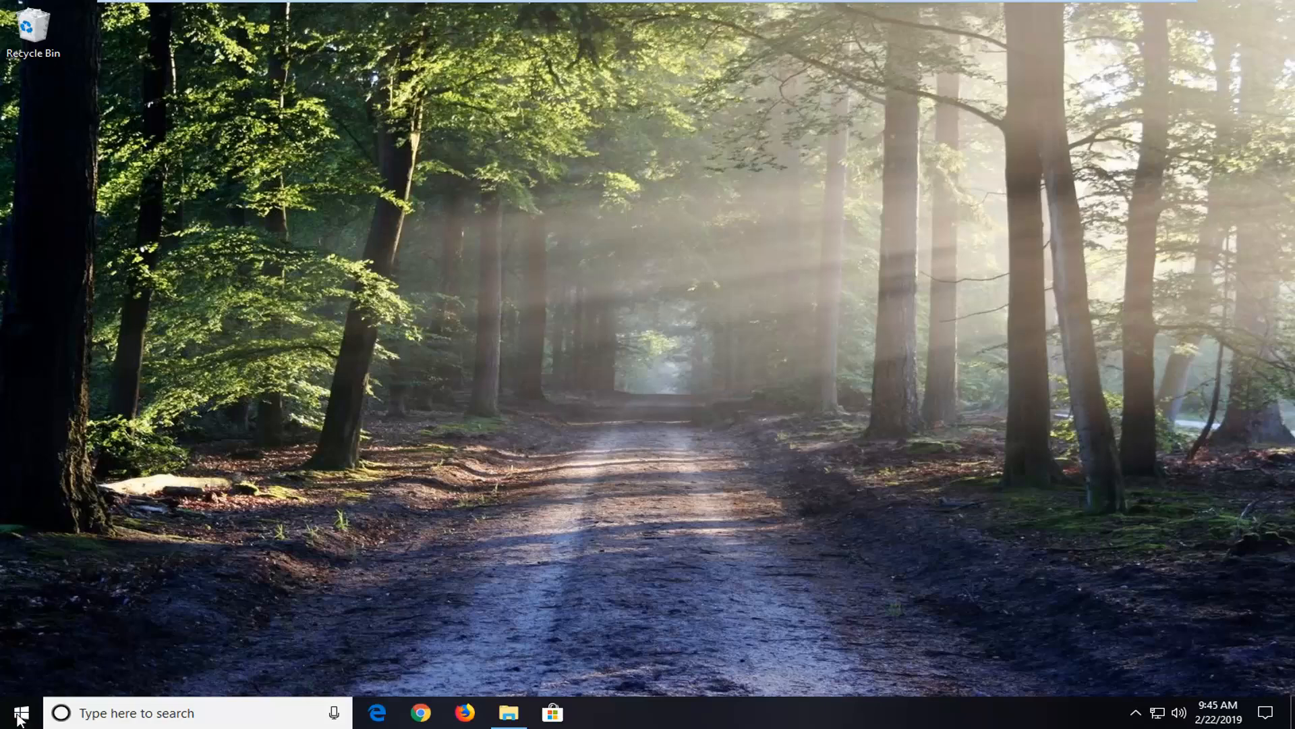
Search 'focus' from the Start menu so Focus assist settings appears as best match.
left_click(18, 712)
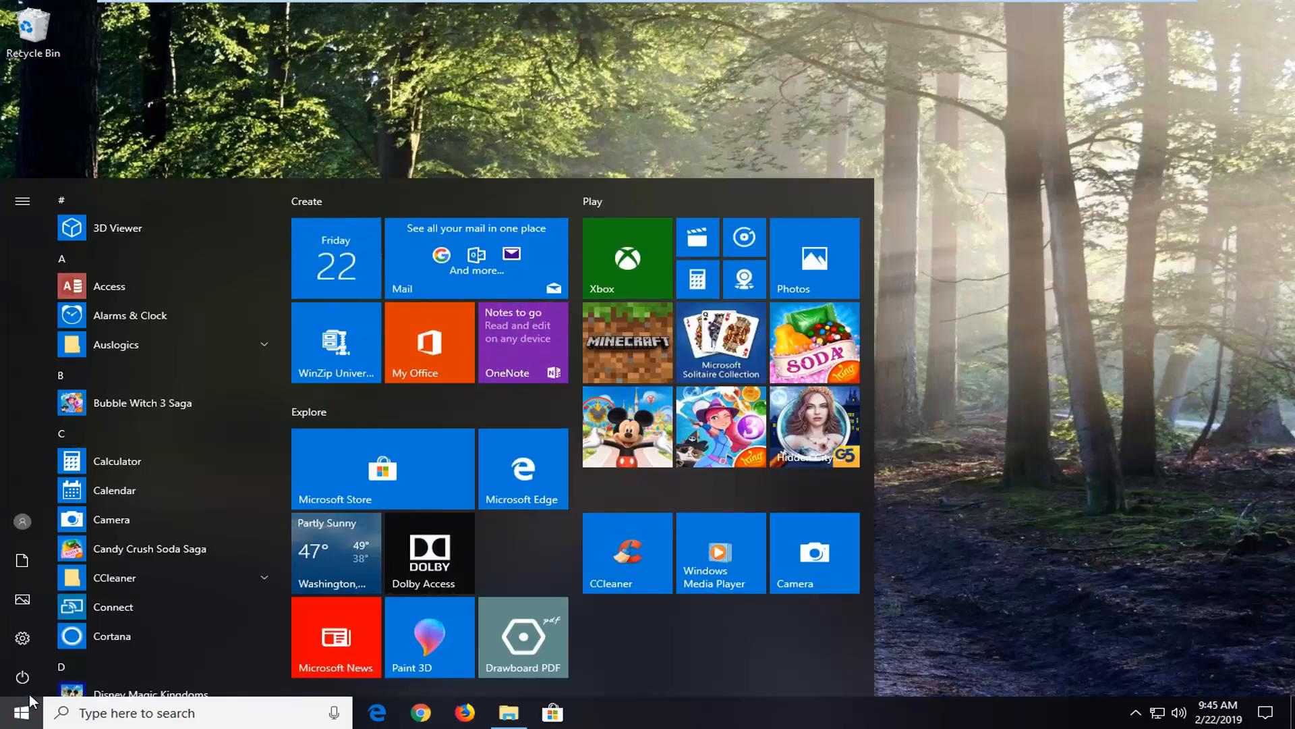
type("focus assist")
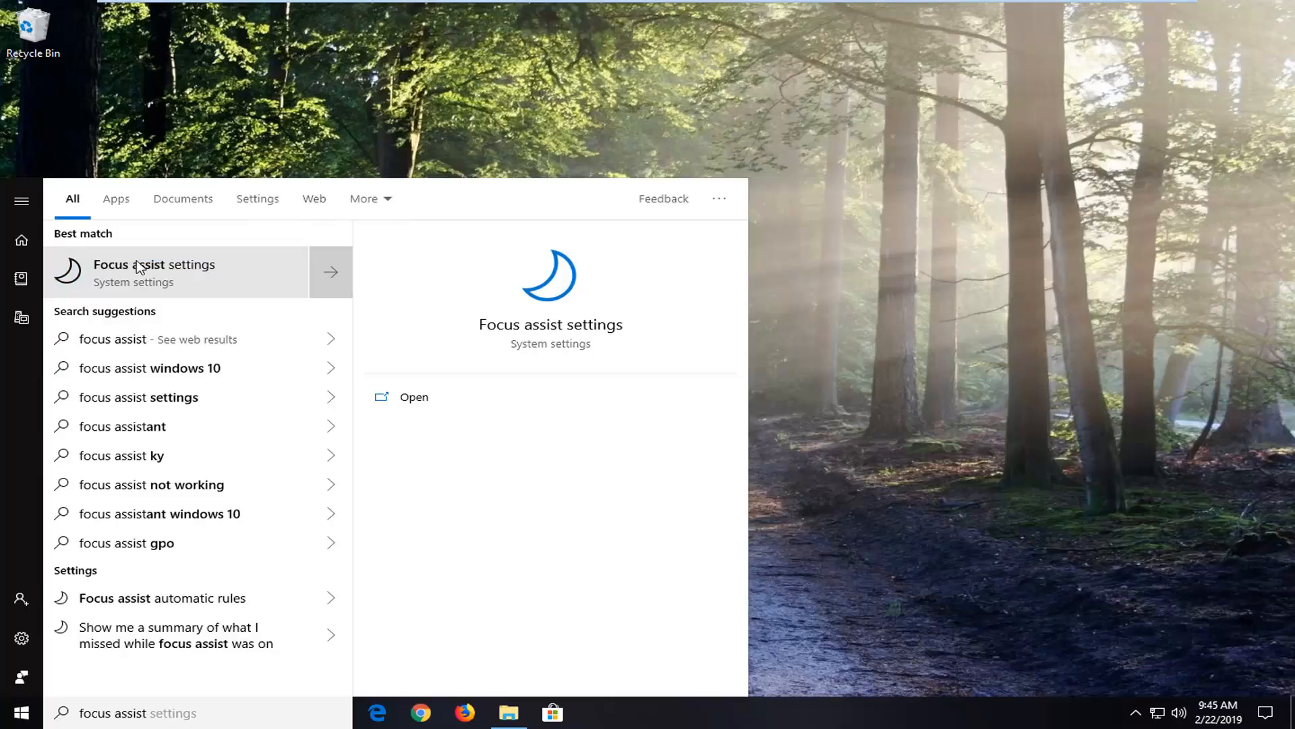
mouse_move(181, 288)
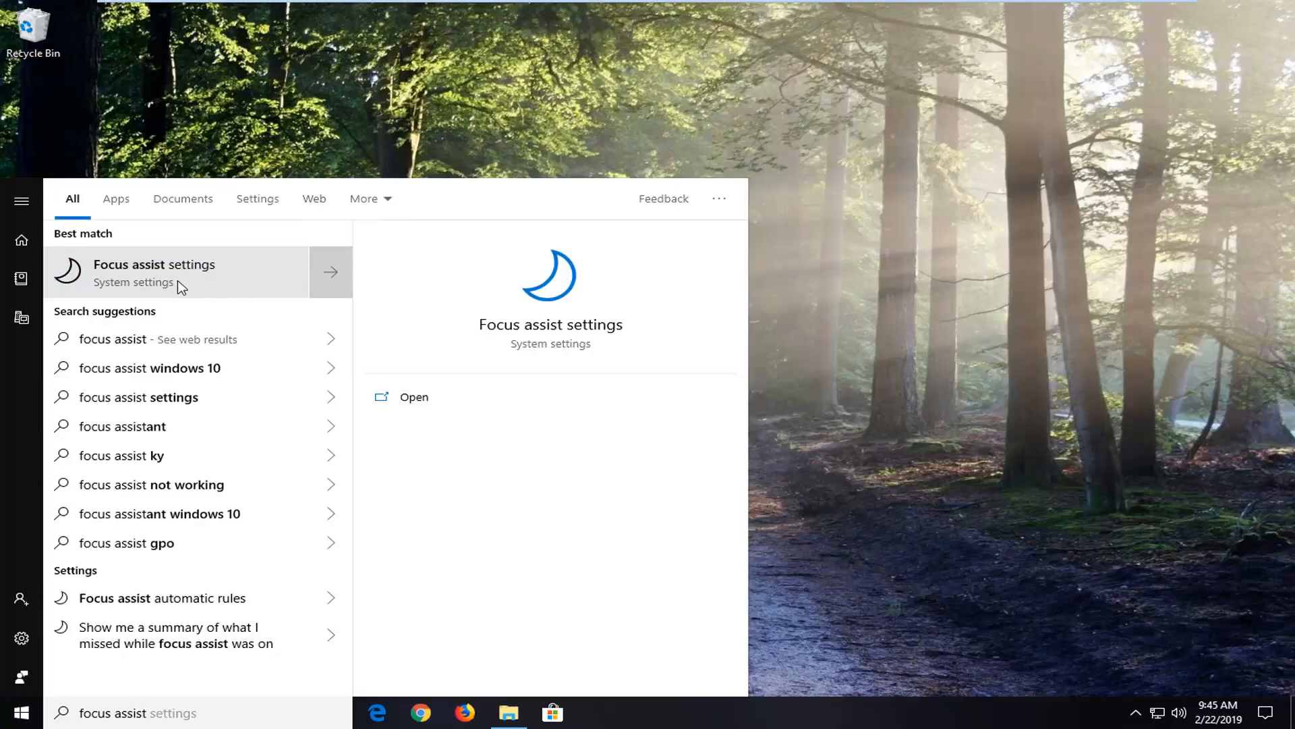
Launch the Focus assist settings page from the best-match result.
left_click(154, 272)
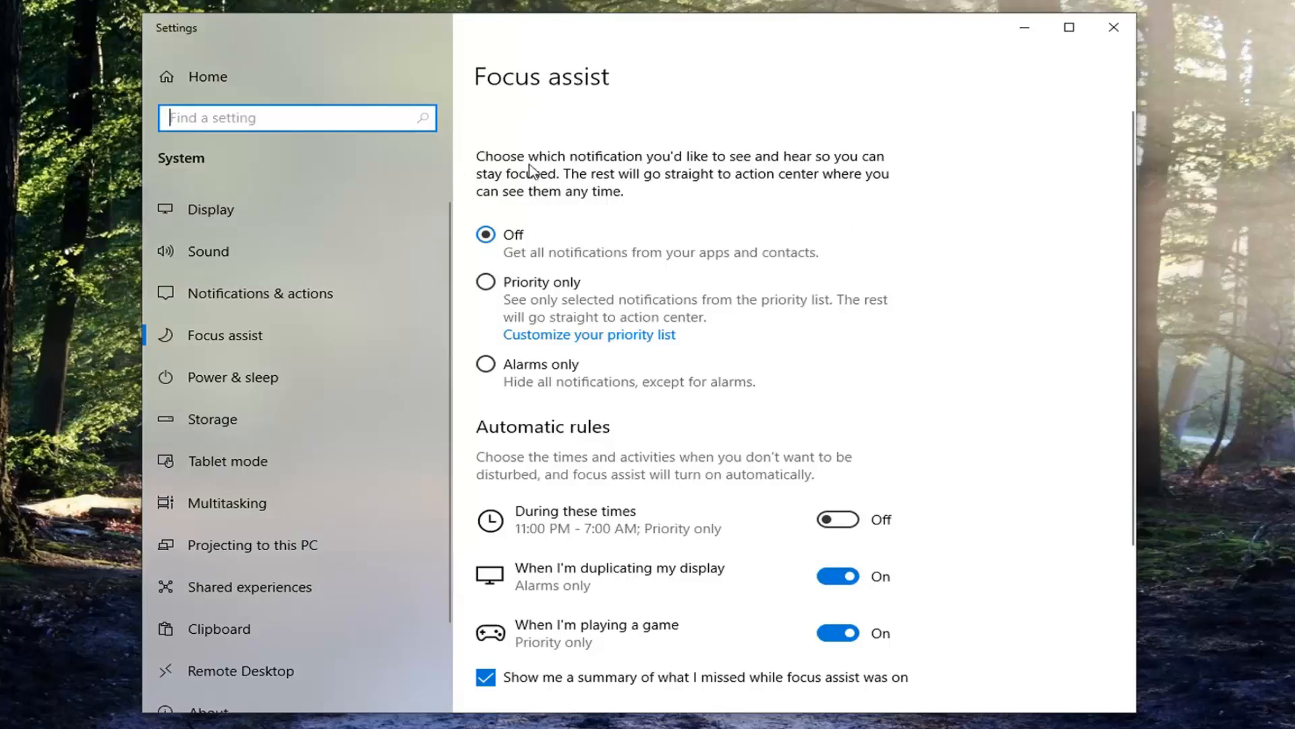
mouse_move(537, 202)
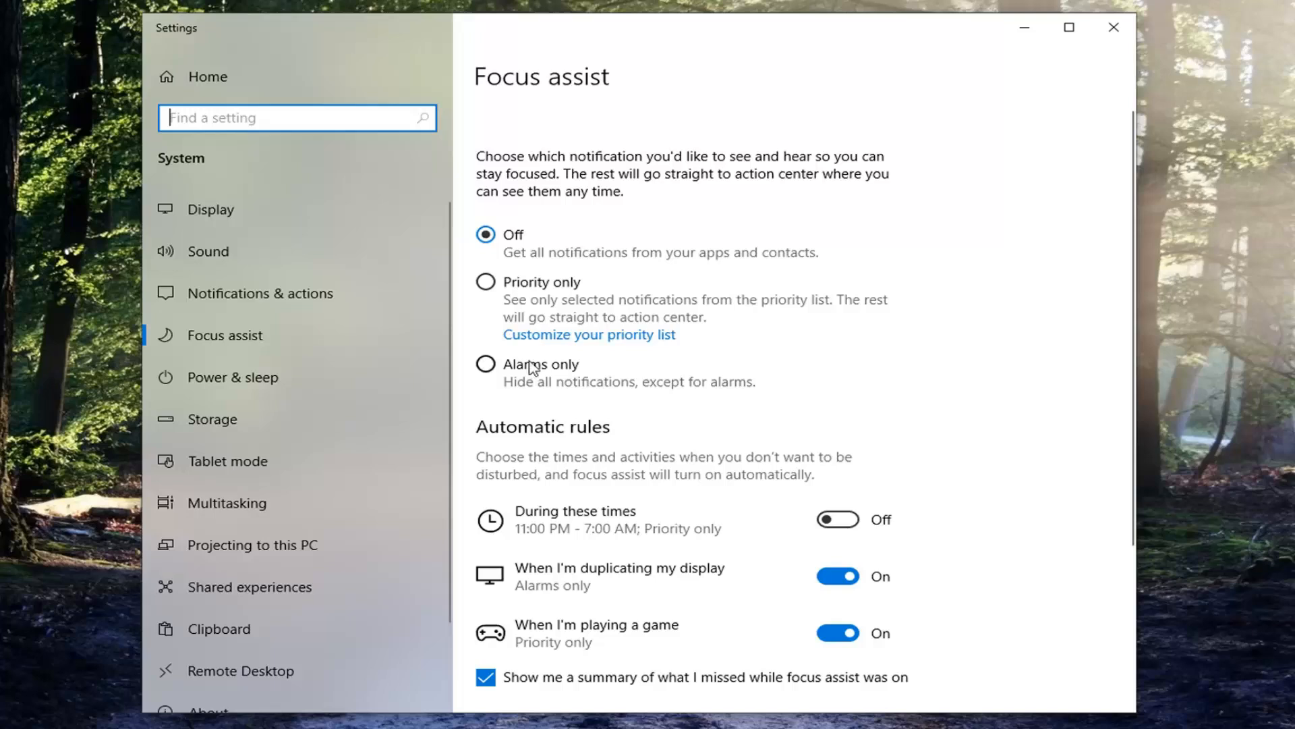
mouse_move(628, 398)
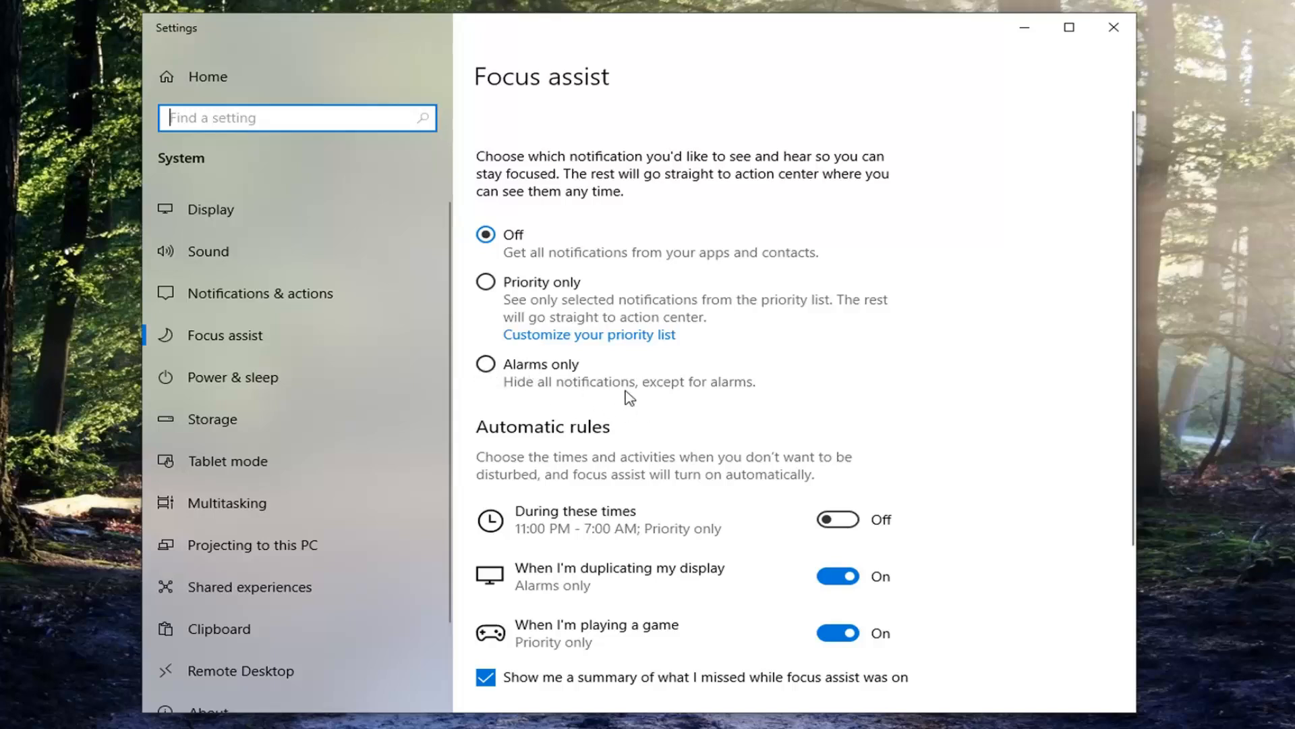
mouse_move(719, 374)
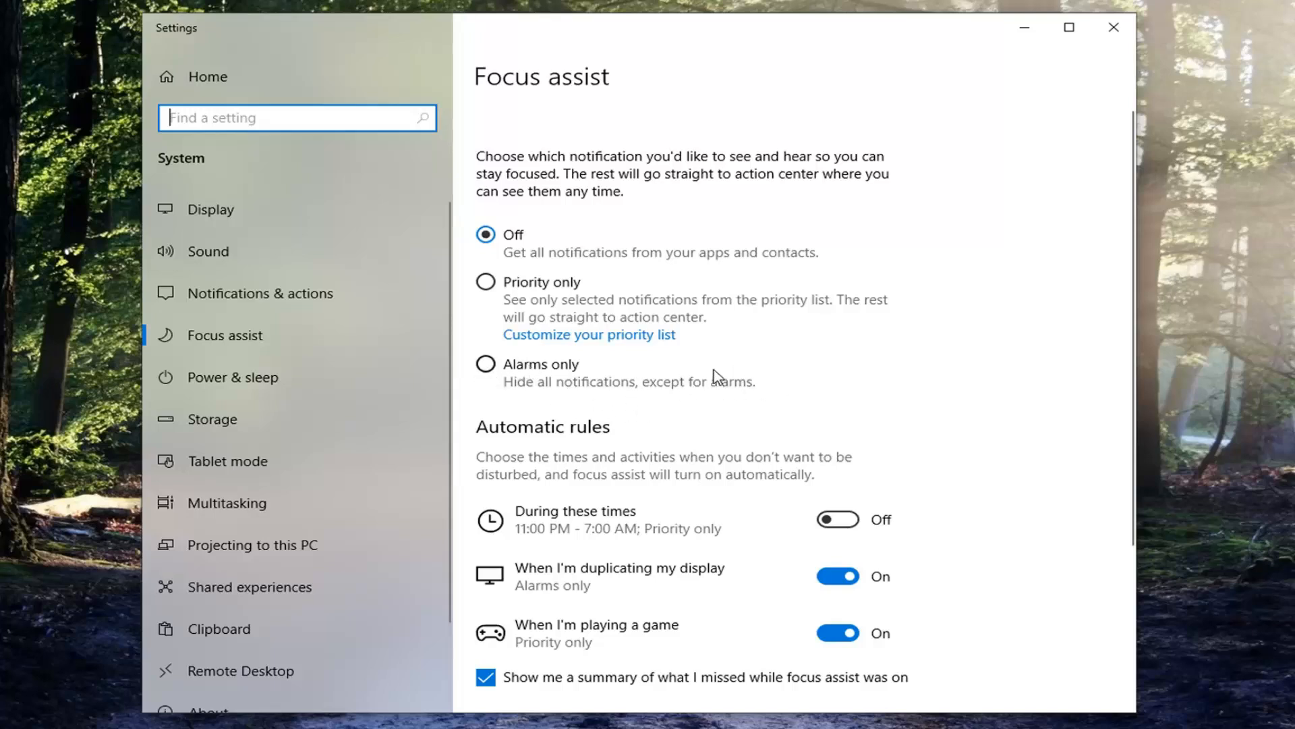
scroll("down", 3)
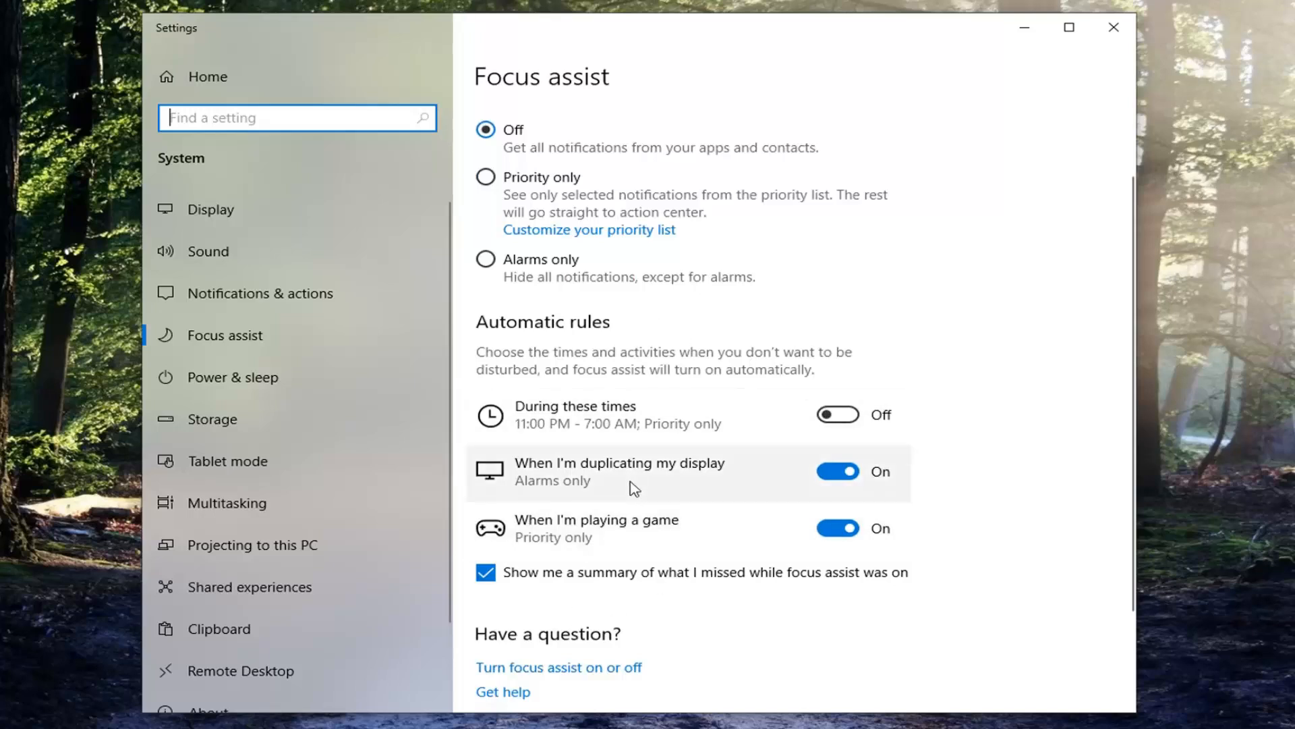
mouse_move(533, 471)
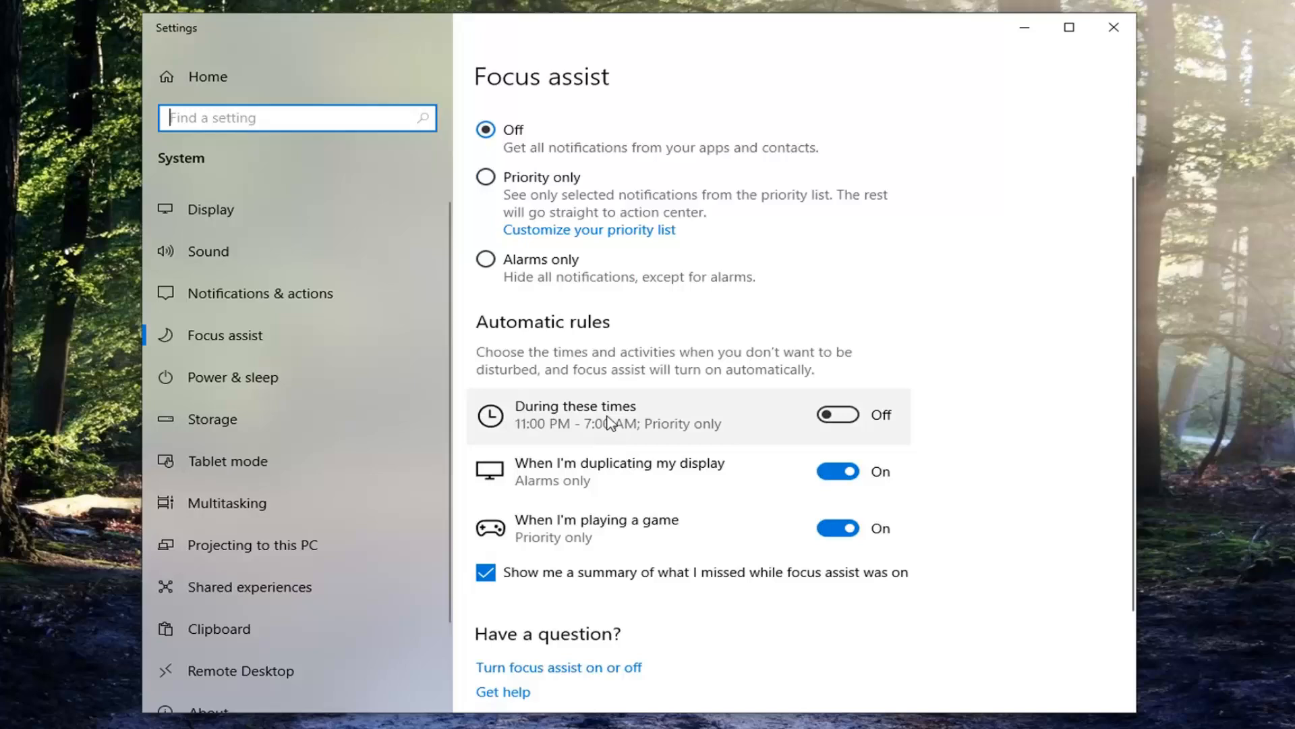
mouse_move(720, 410)
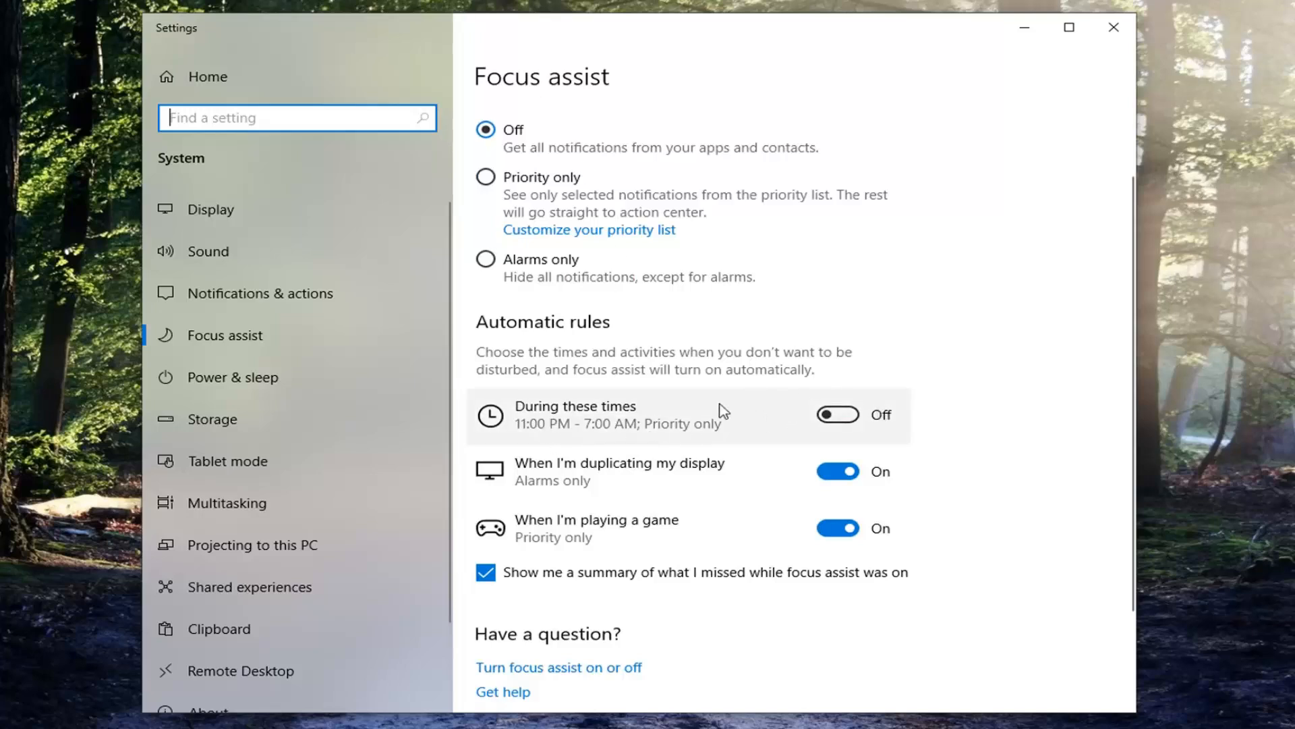
mouse_move(558, 509)
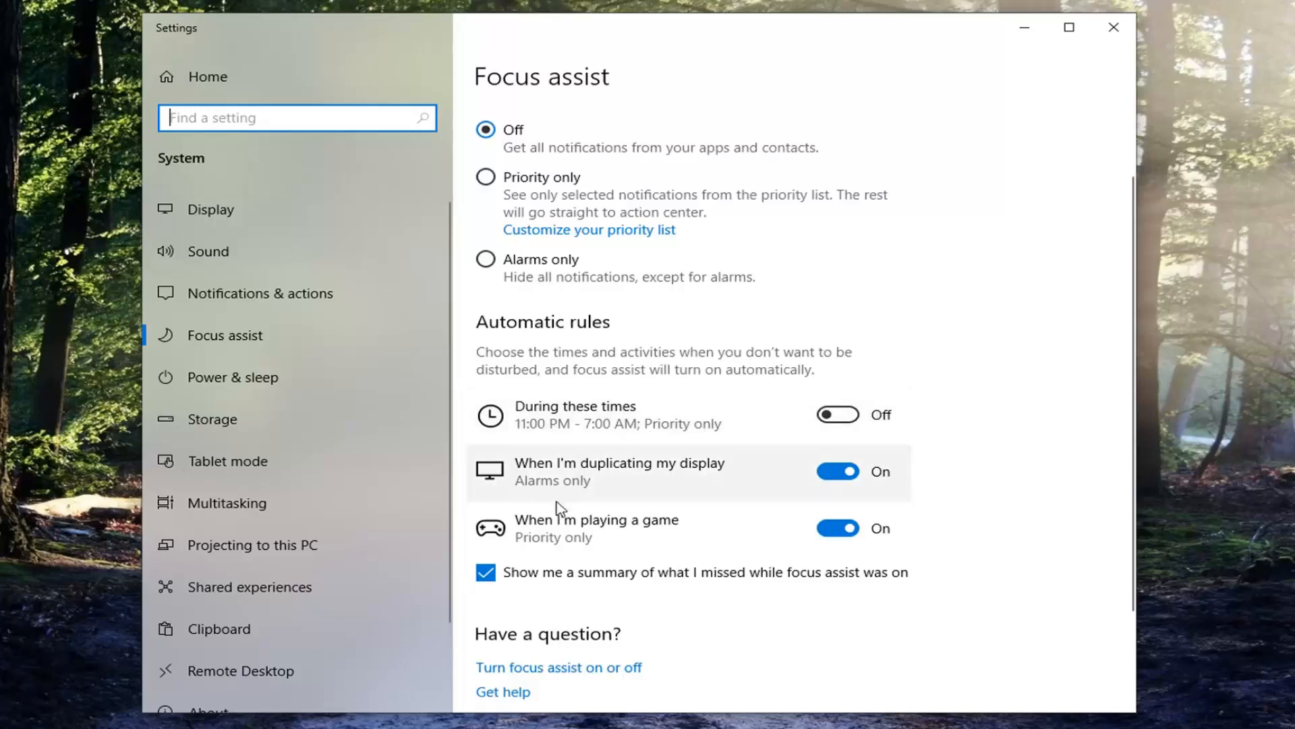
mouse_move(596, 532)
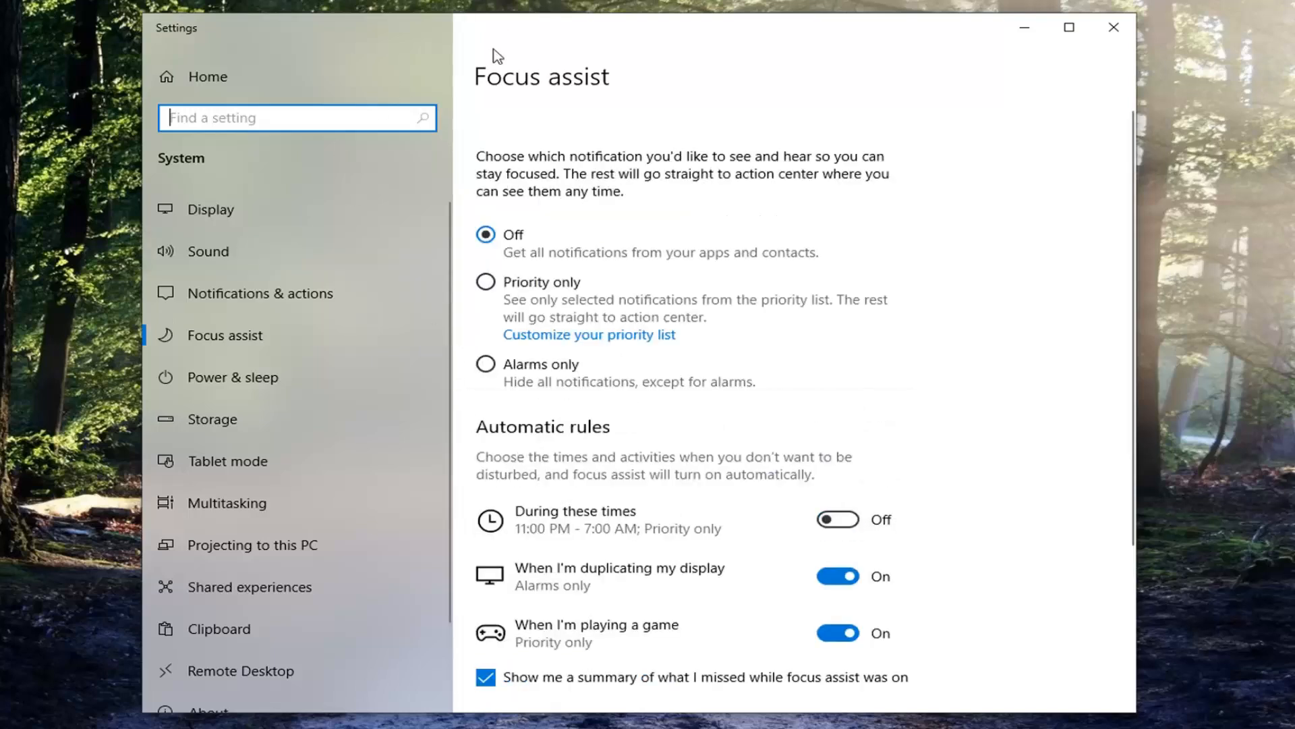
mouse_move(495, 356)
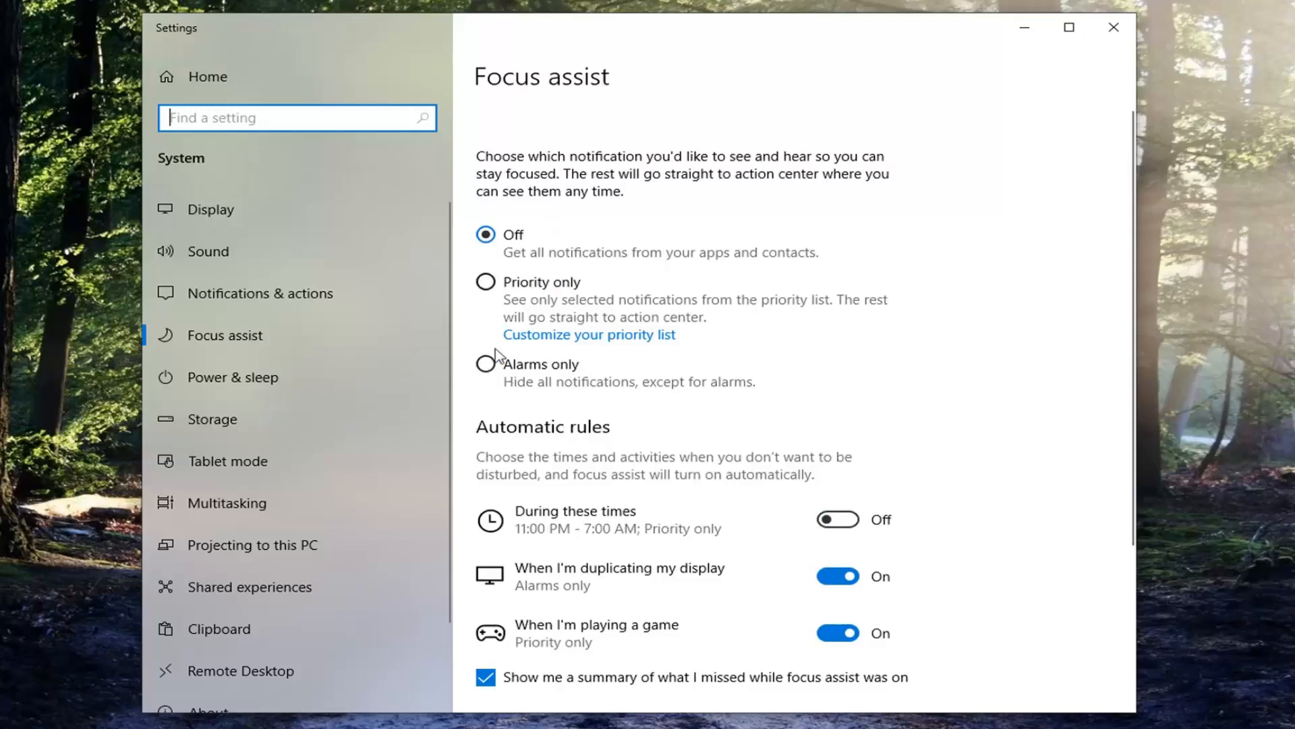
mouse_move(587, 332)
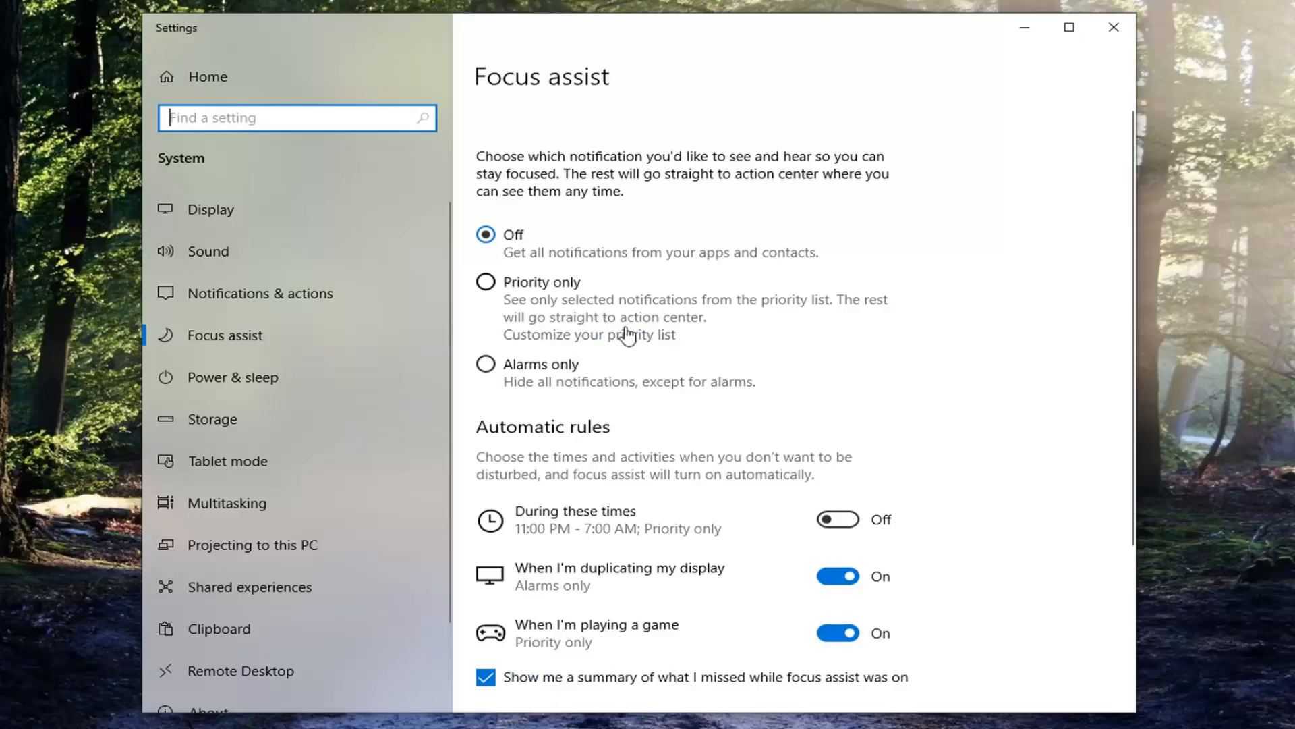
Review the Priority list page of allowed calls, texts, reminders and people.
left_click(588, 335)
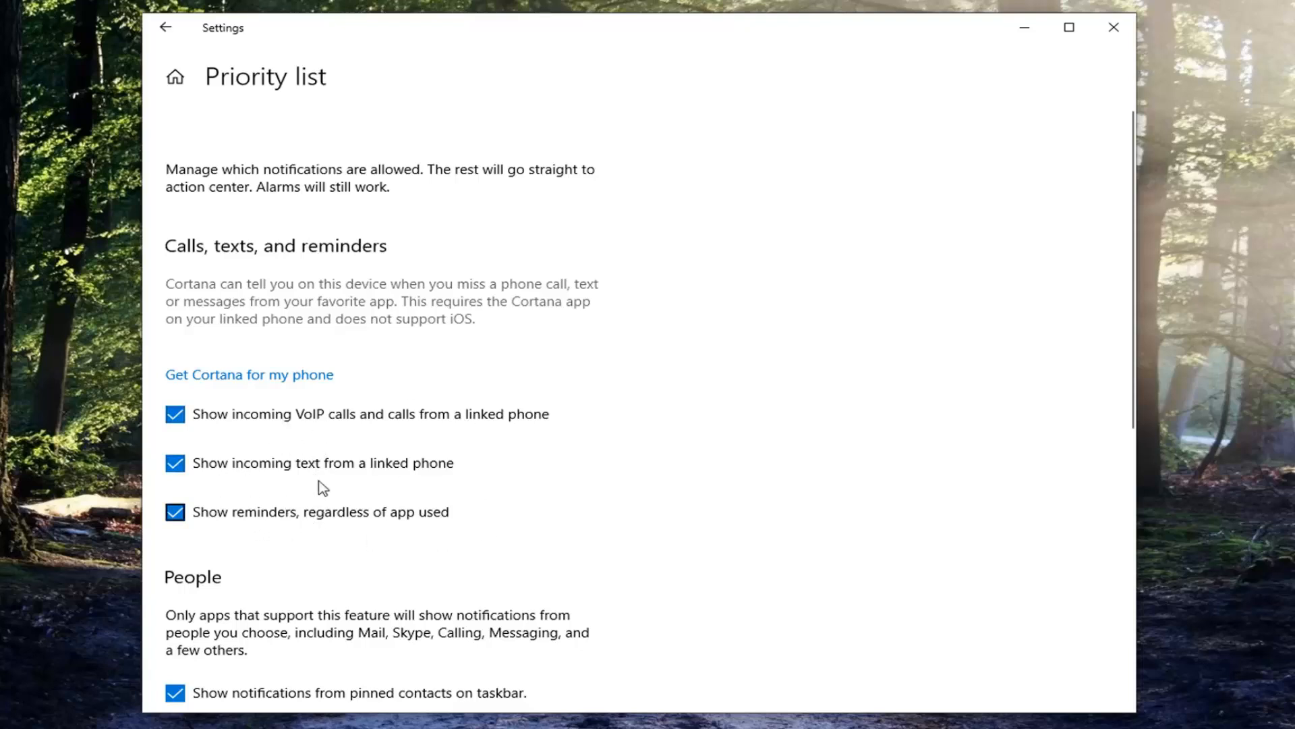
scroll("down", 3)
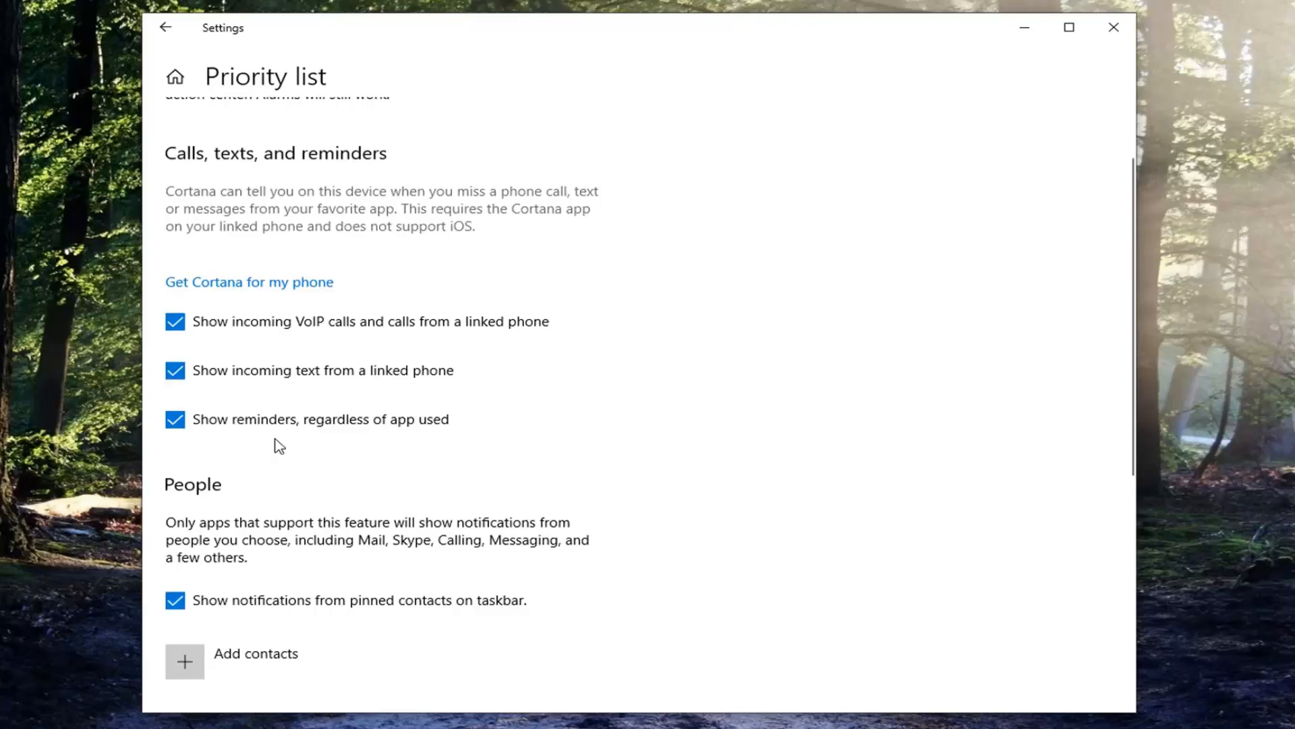
mouse_move(1245, 556)
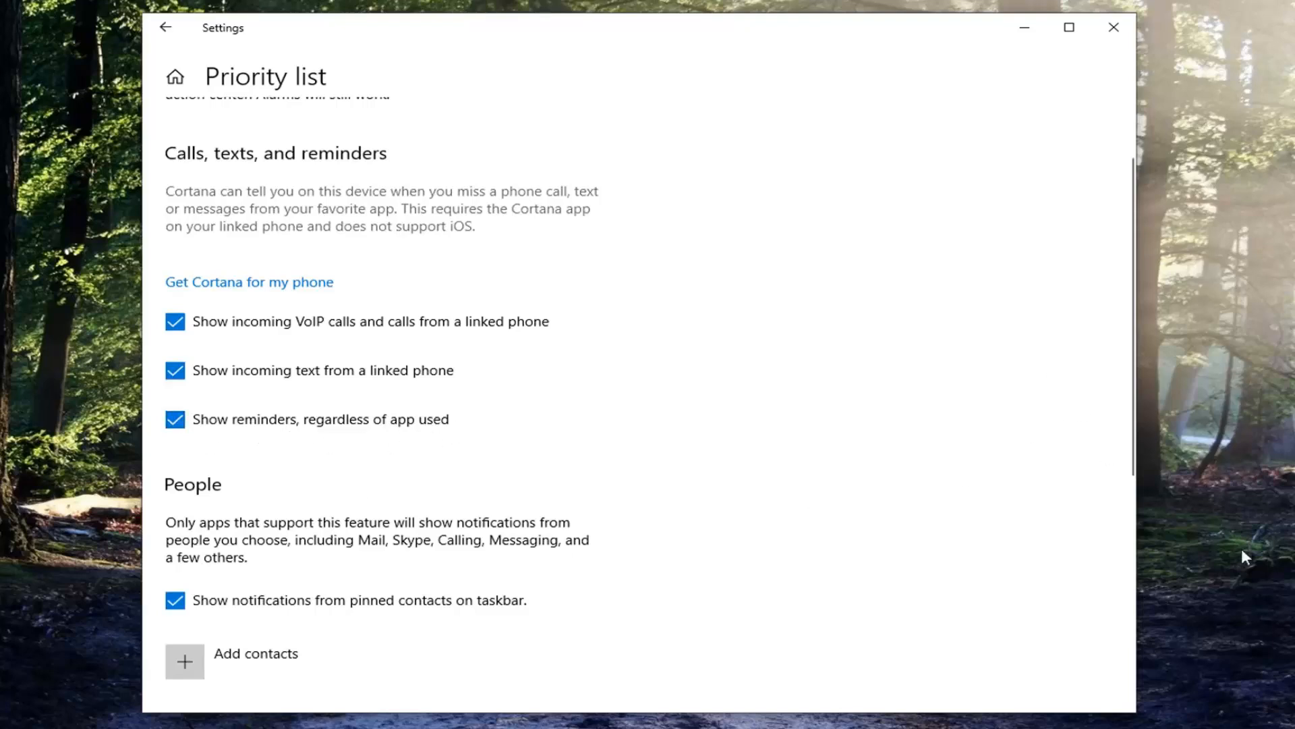
mouse_move(348, 469)
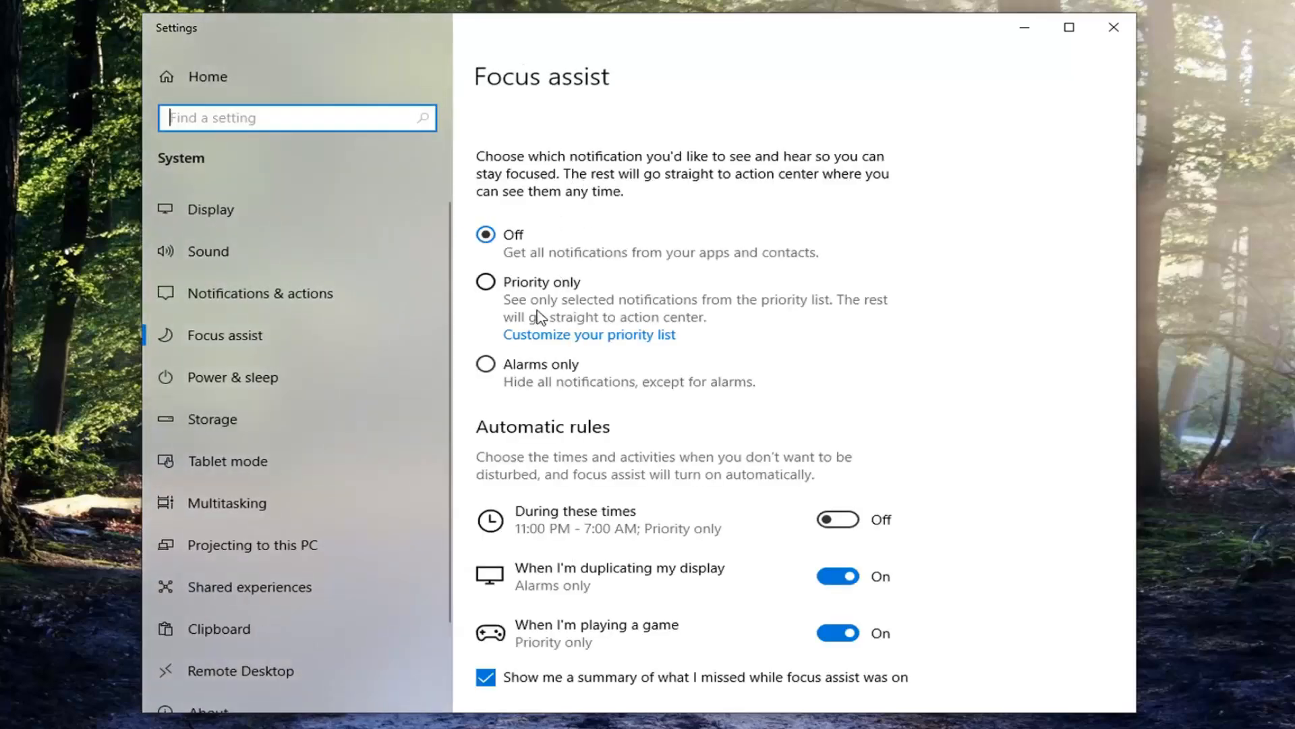
mouse_move(1075, 55)
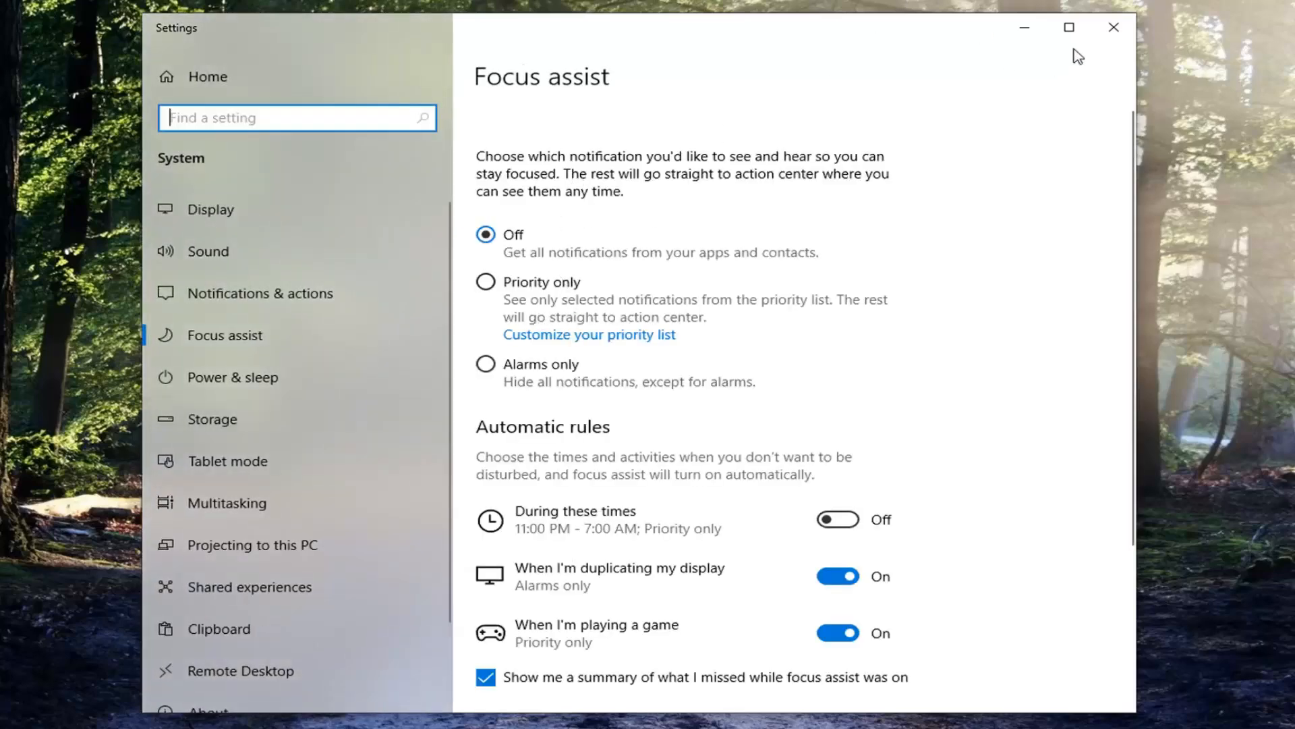
Close the Settings window, returning to the desktop.
left_click(1113, 27)
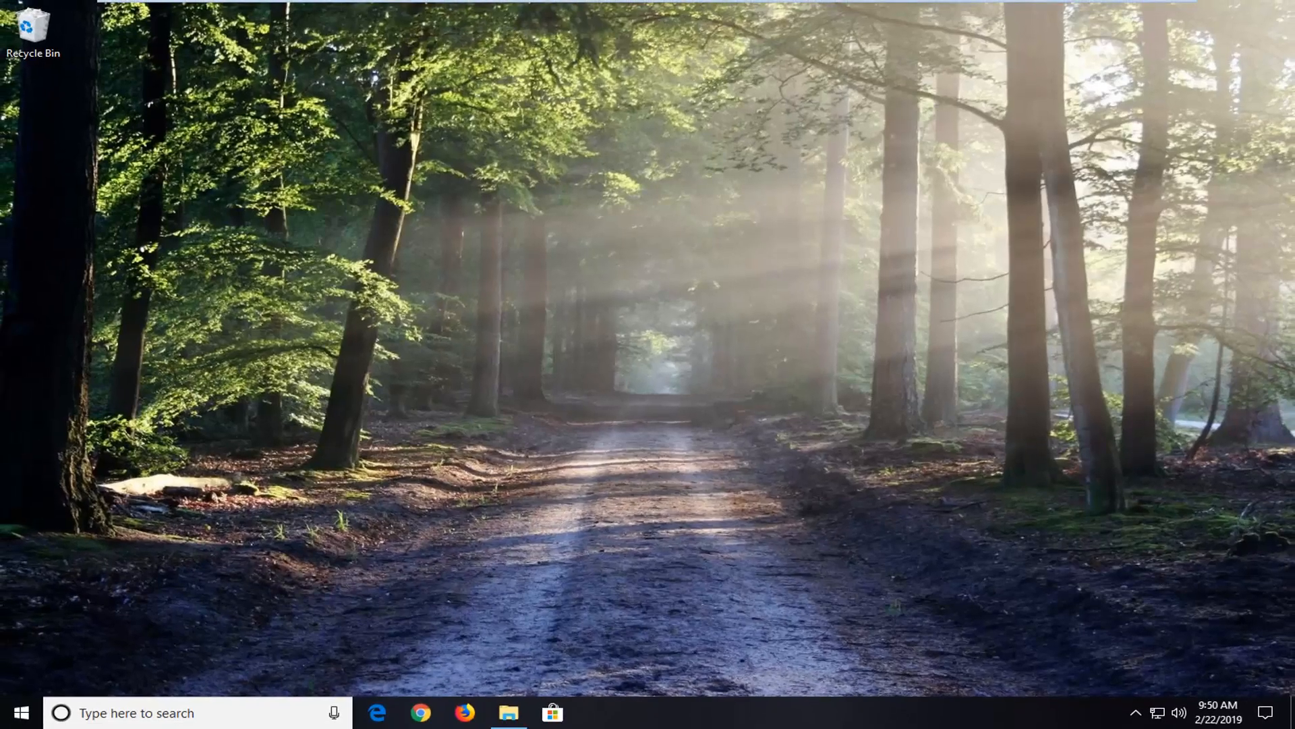